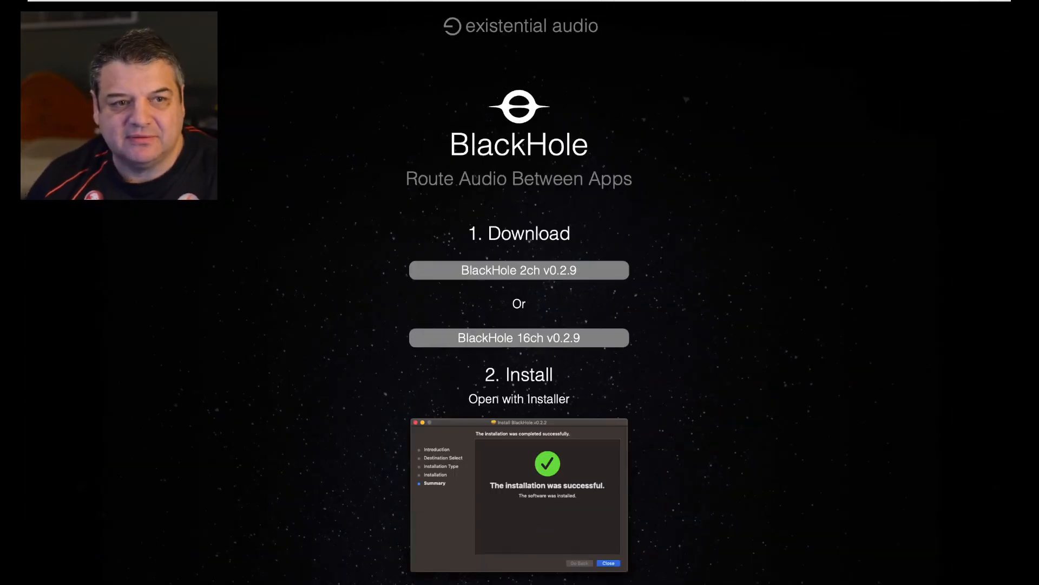
Step: Scroll down the BlackHole download page before leaving it for Audio MIDI Setup
scroll("down", 3)
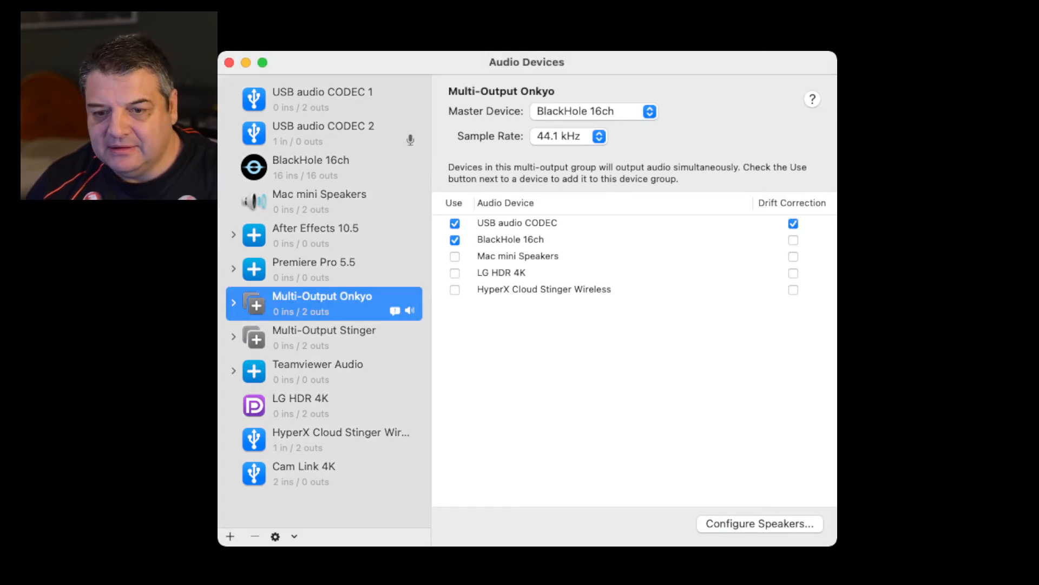
left_click(311, 167)
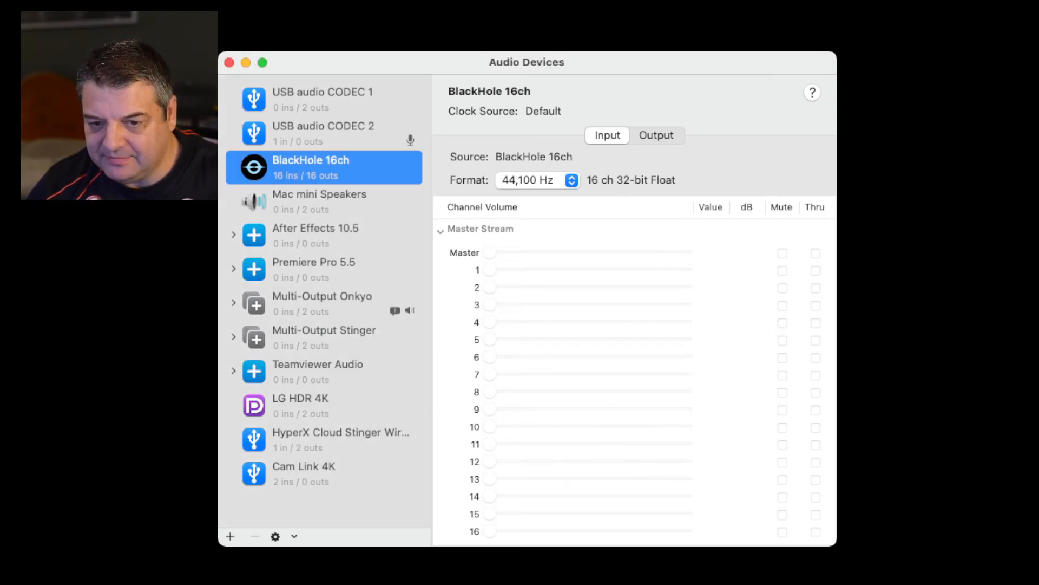
left_click(323, 303)
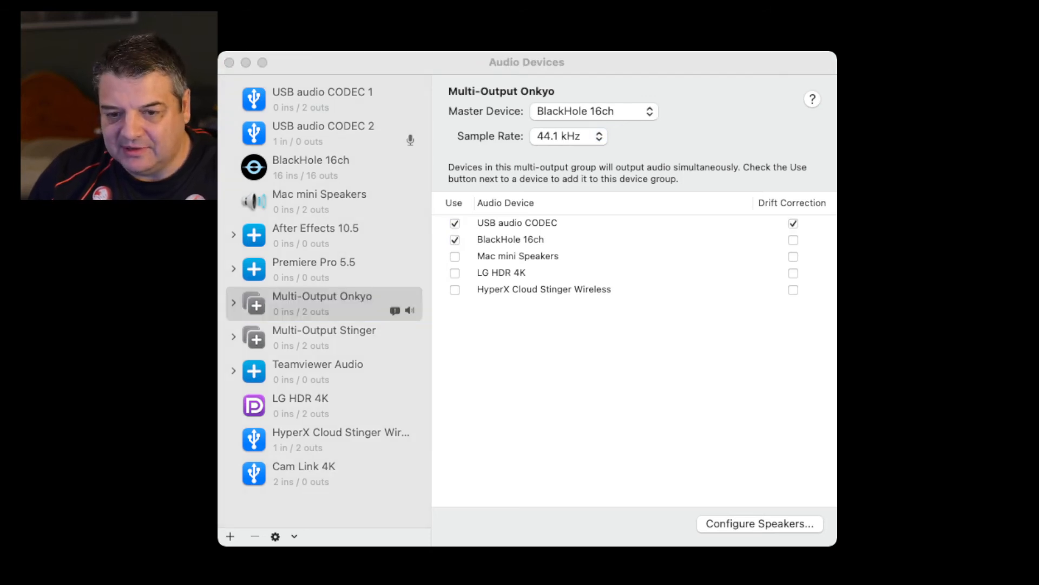
Step: In Multi-Output Stinger, swap iShowU Audio Capture for BlackHole 16ch alongside HyperX Cloud Stinger Wireless
left_click(324, 337)
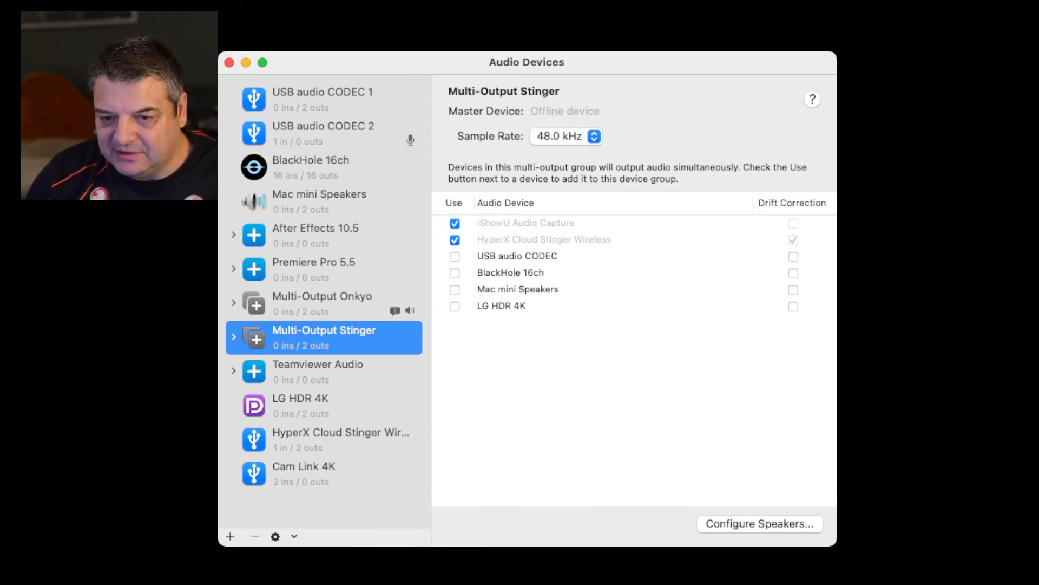
left_click(454, 223)
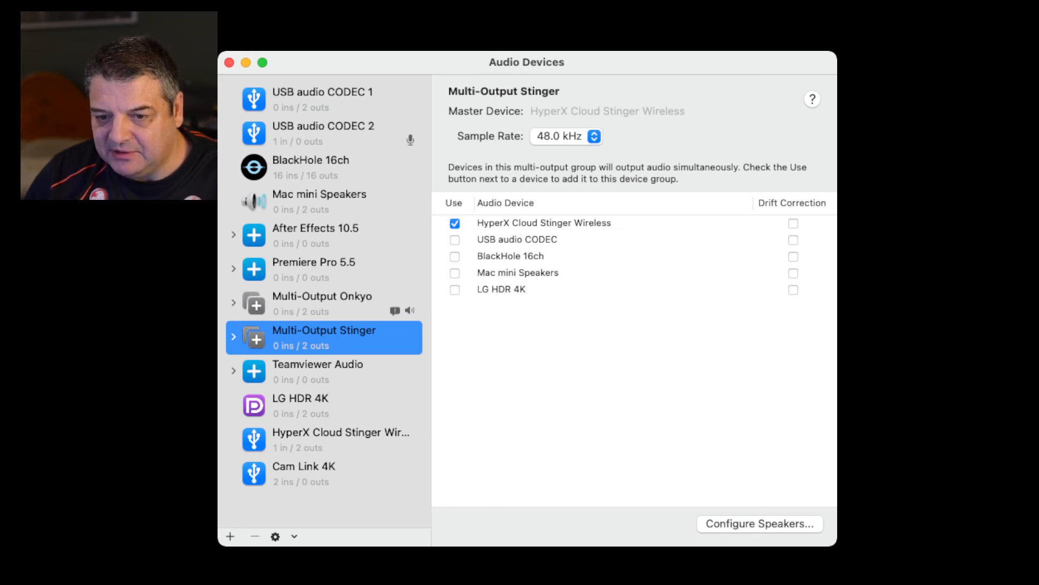
left_click(455, 241)
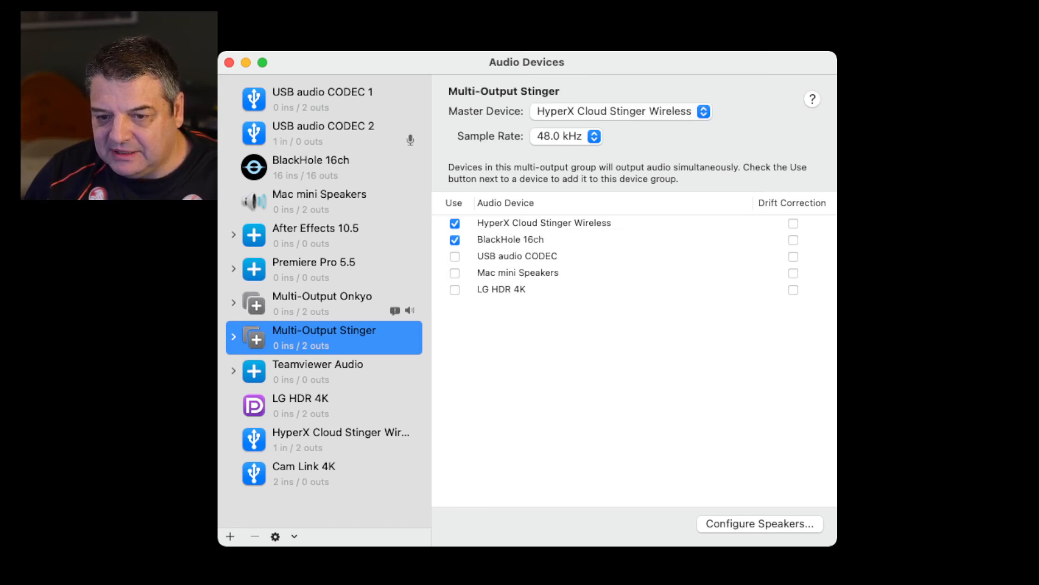